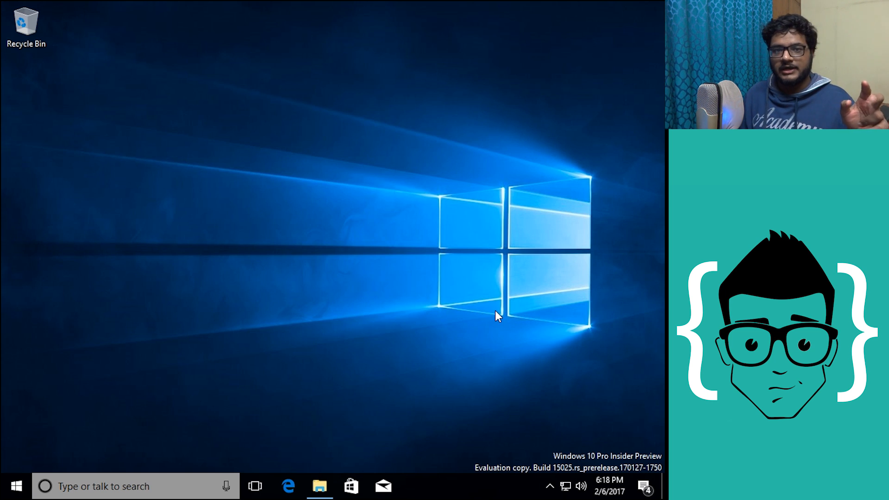
{"action": "mouse_move", "coordinate": [469, 205]}
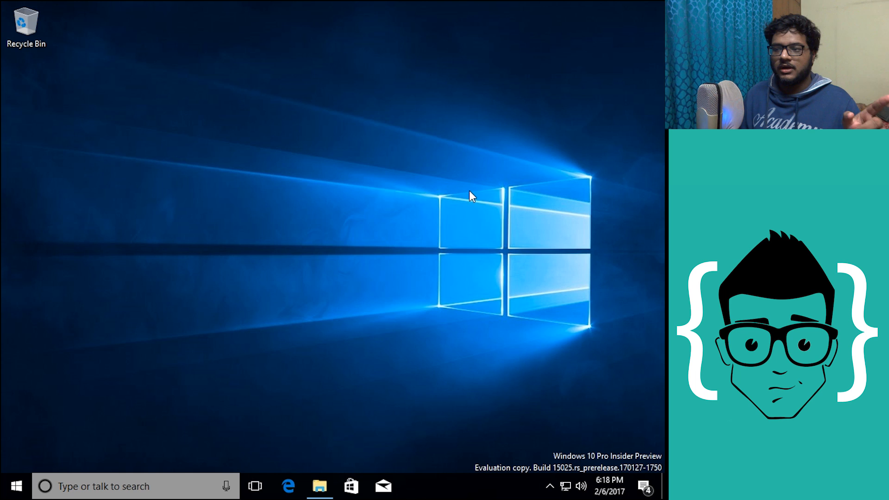
{"action": "mouse_move", "coordinate": [487, 218]}
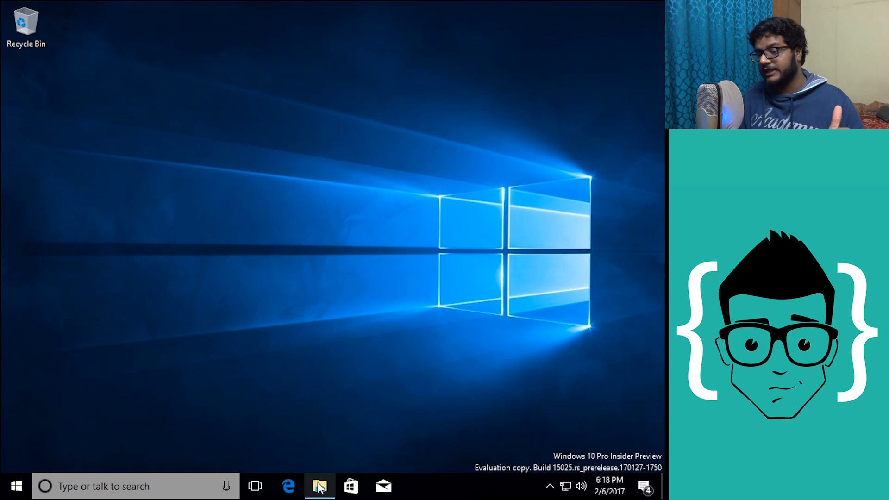
Step: From the VMware Tools disc in File Explorer, run setup64, which Windows blocks as a non-Store app
{"action": "left_click", "coordinate": [320, 486]}
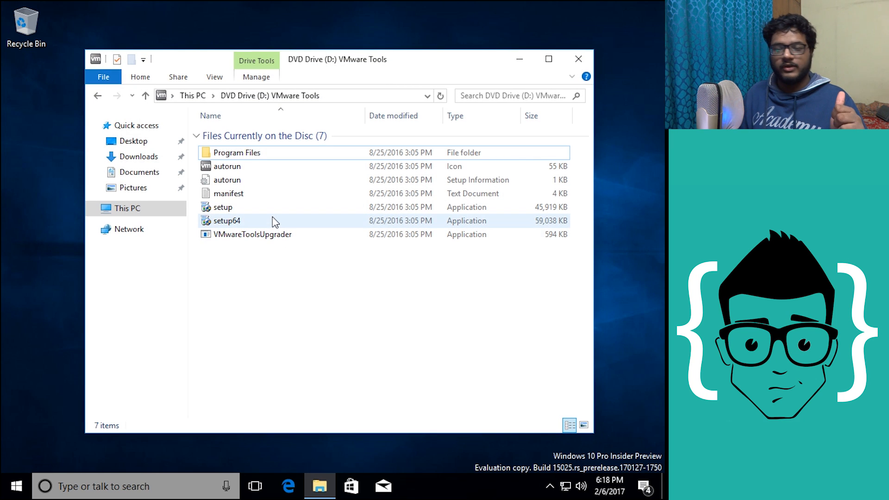
{"action": "left_click", "coordinate": [226, 221]}
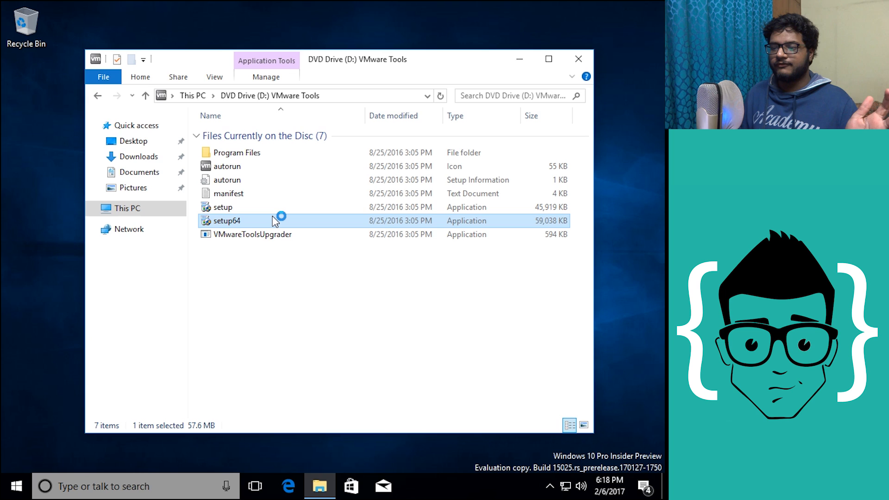
{"action": "double_click", "coordinate": [224, 221]}
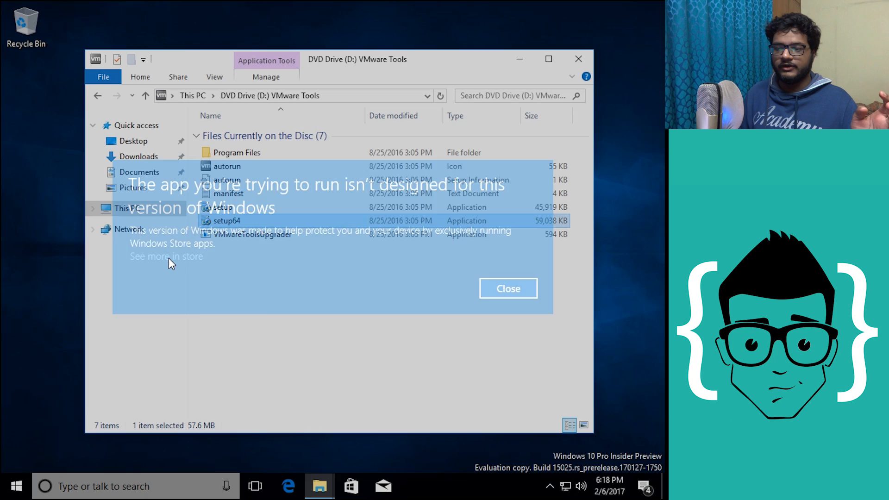
Step: Follow 'See more in store' to an empty Store search, then close the Store
{"action": "left_click", "coordinate": [164, 256]}
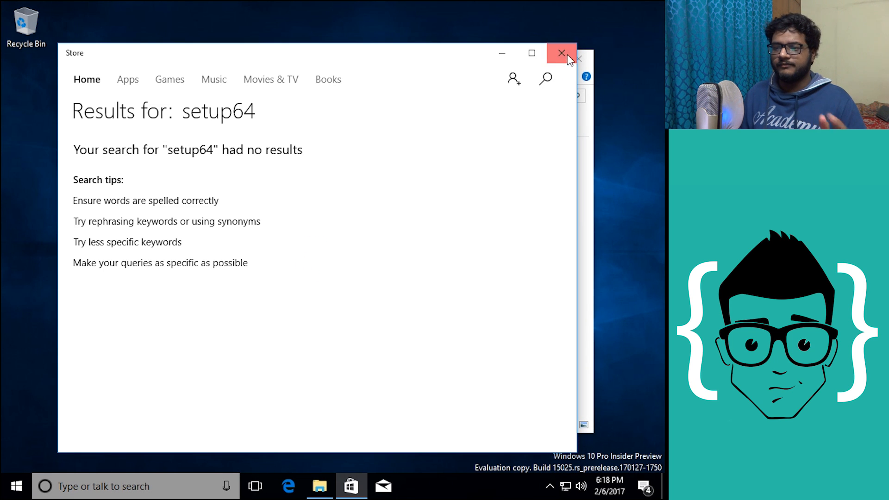
{"action": "left_click", "coordinate": [559, 54]}
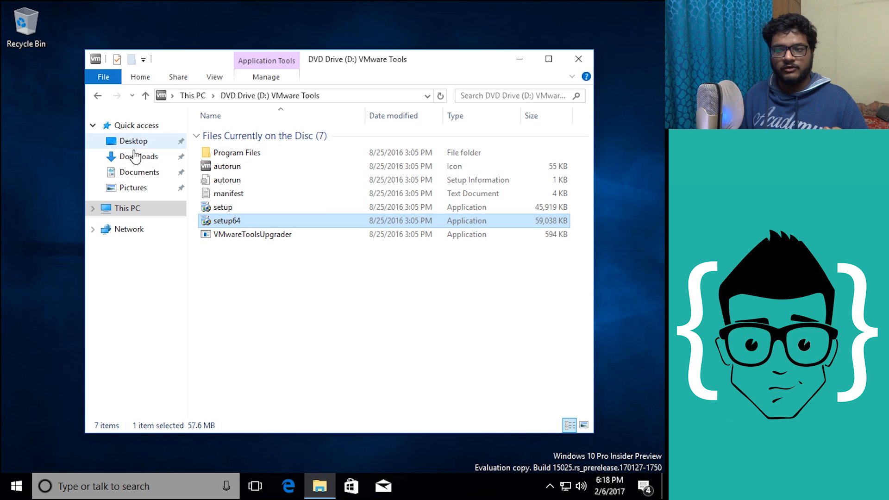
Step: In Downloads, run the vlc-2.2.4-win32 installer, get blocked, and dismiss the warning
{"action": "left_click", "coordinate": [137, 156]}
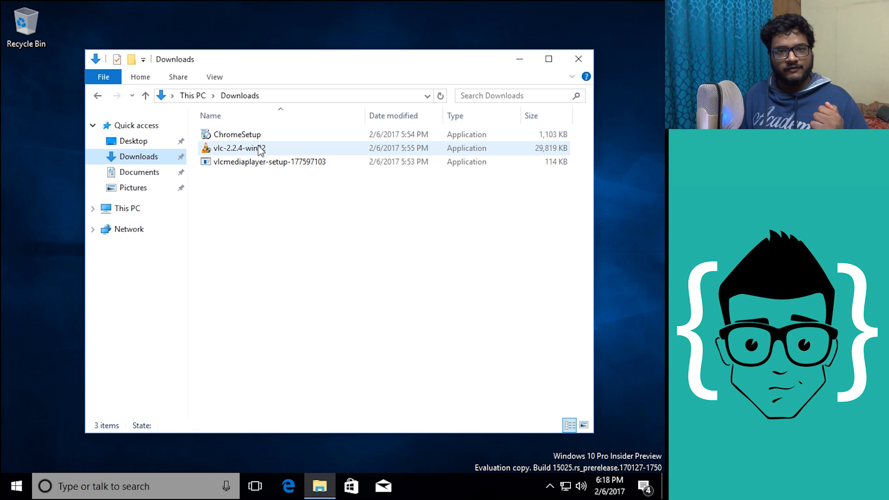
{"action": "left_click", "coordinate": [238, 148]}
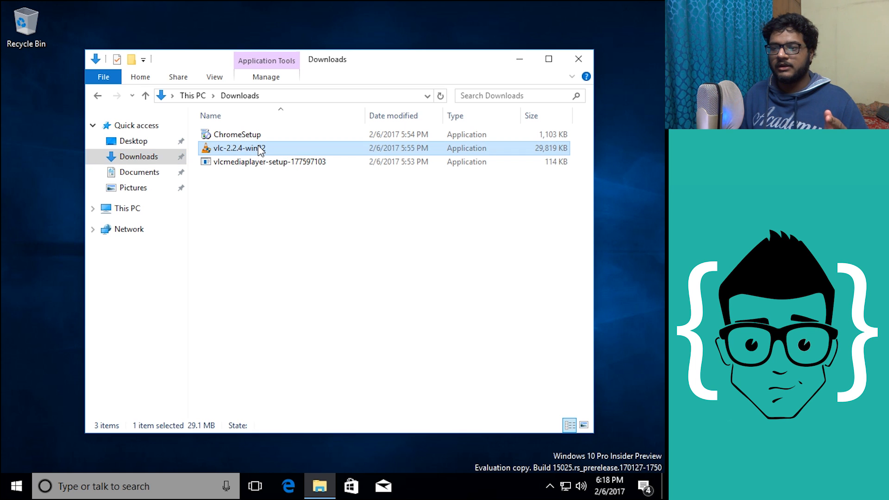
{"action": "double_click", "coordinate": [238, 148]}
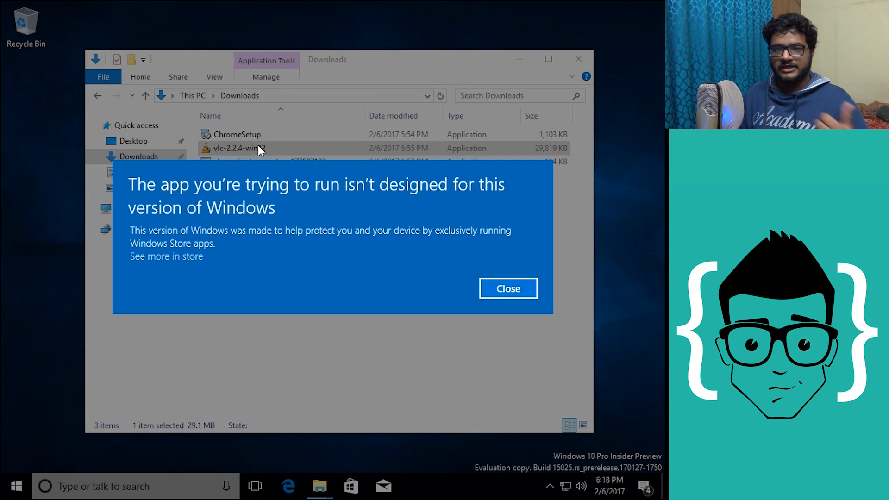
{"action": "left_click", "coordinate": [507, 288]}
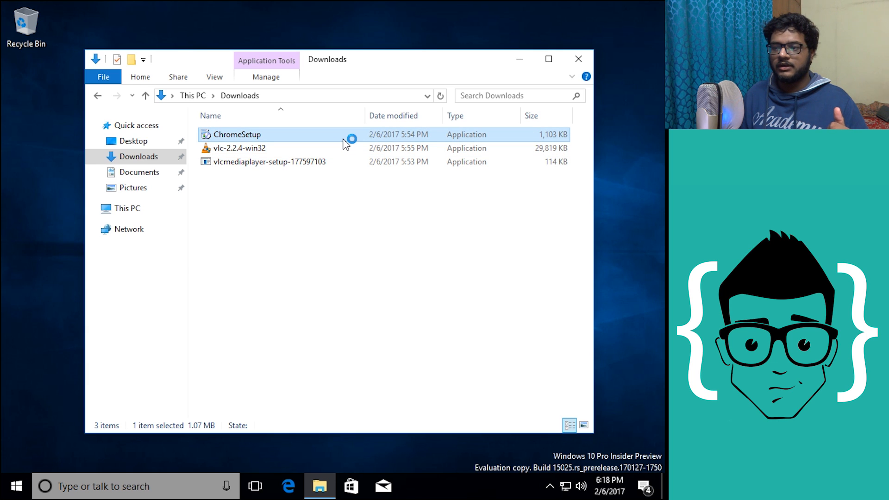
Step: Run ChromeSetup to hit the Windows Cloud block, then view the edition on Settings > System > About
{"action": "double_click", "coordinate": [237, 135]}
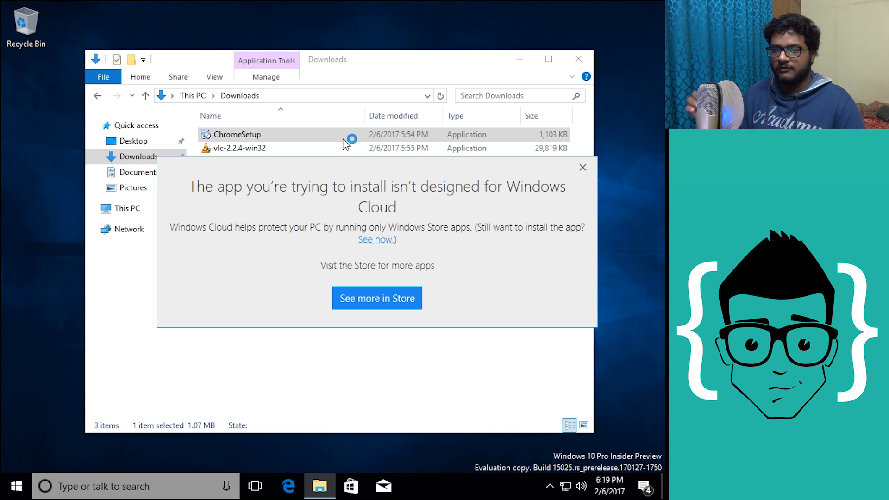
{"action": "mouse_move", "coordinate": [289, 387]}
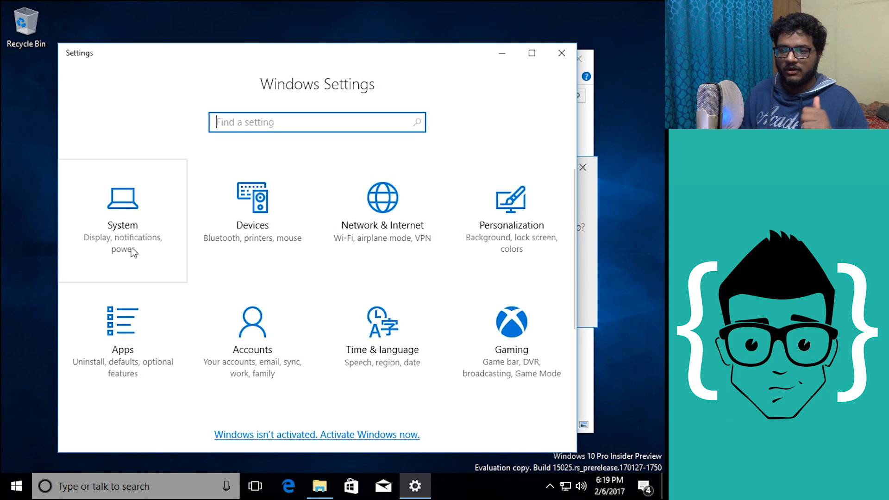
{"action": "left_click", "coordinate": [122, 220]}
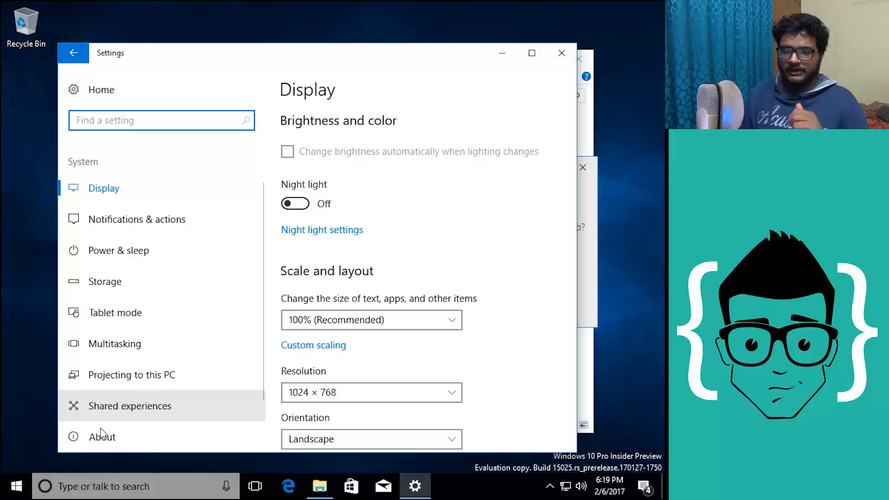
{"action": "left_click", "coordinate": [101, 436]}
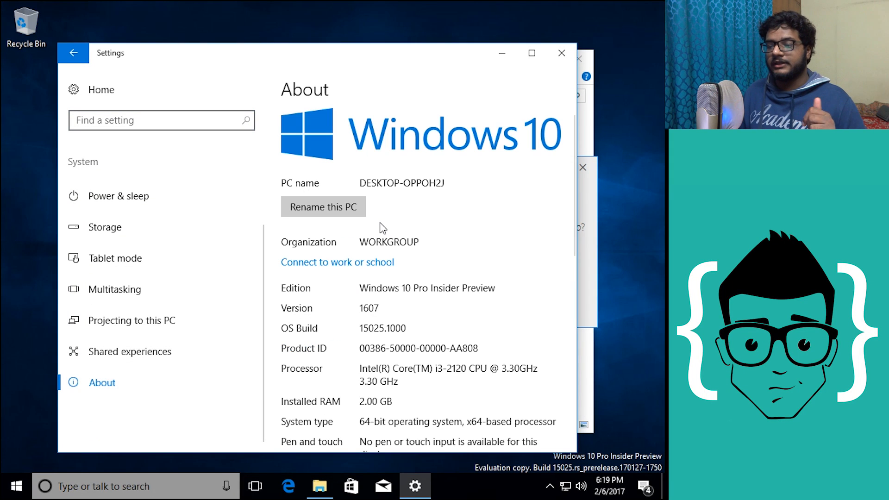
{"action": "mouse_move", "coordinate": [532, 104]}
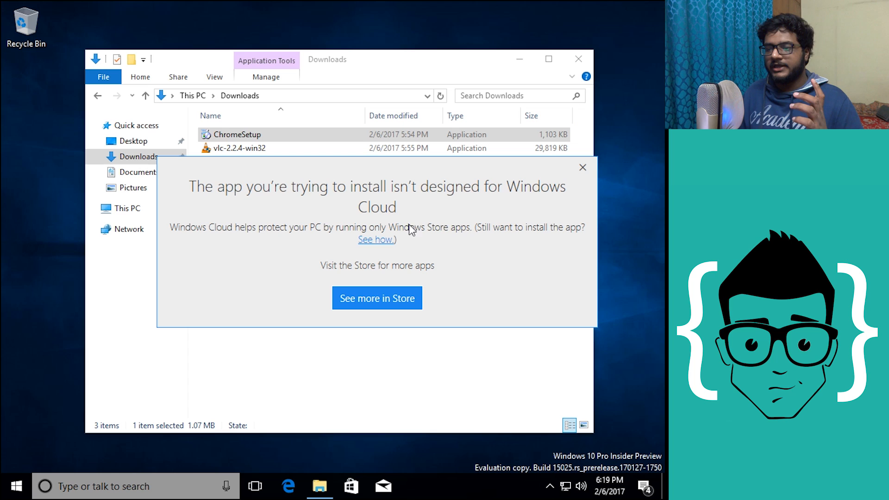
{"action": "mouse_move", "coordinate": [442, 220]}
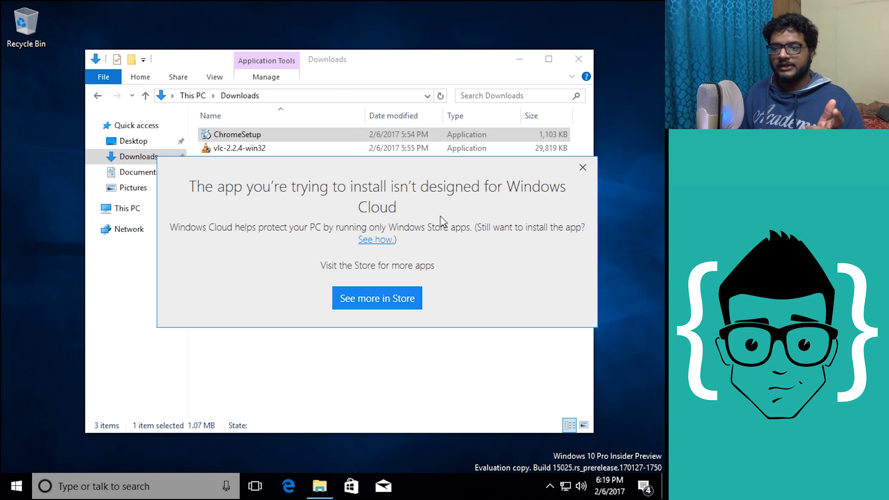
{"action": "mouse_move", "coordinate": [505, 193]}
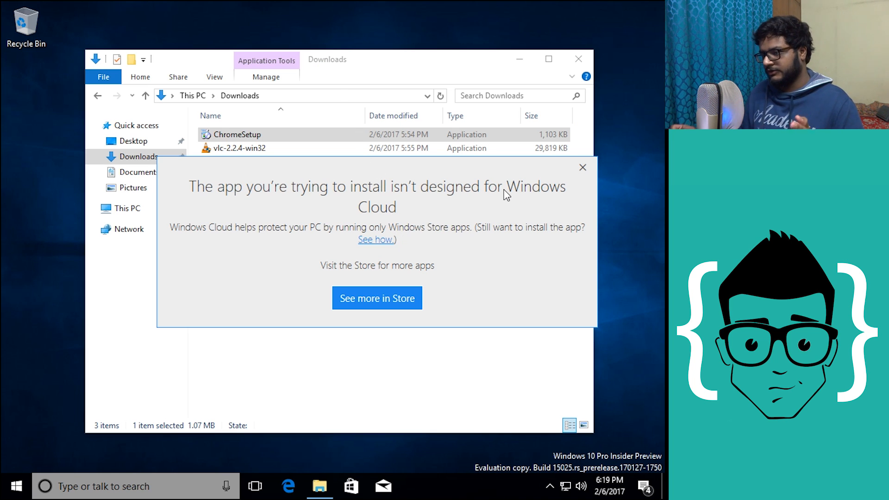
{"action": "mouse_move", "coordinate": [465, 227]}
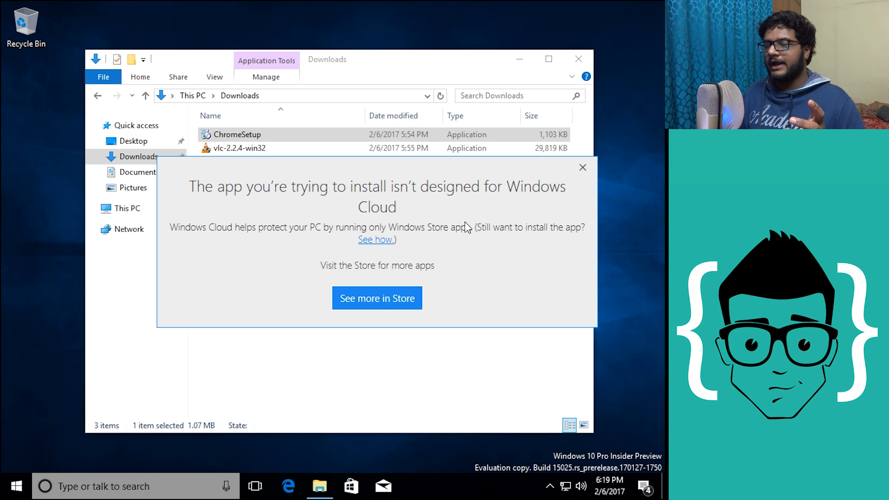
Step: Follow 'See more in Store' from the Windows Cloud notice to the Upgrade to Windows 10 Pro page
{"action": "left_click", "coordinate": [377, 298]}
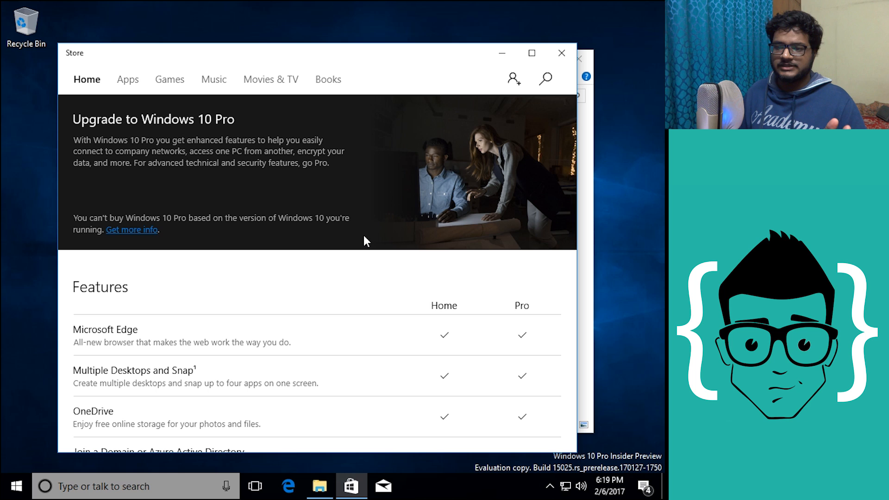
Step: Scroll through the Upgrade to Windows 10 Pro feature list and back up
{"action": "scroll", "scroll_direction": "down", "scroll_amount": 3}
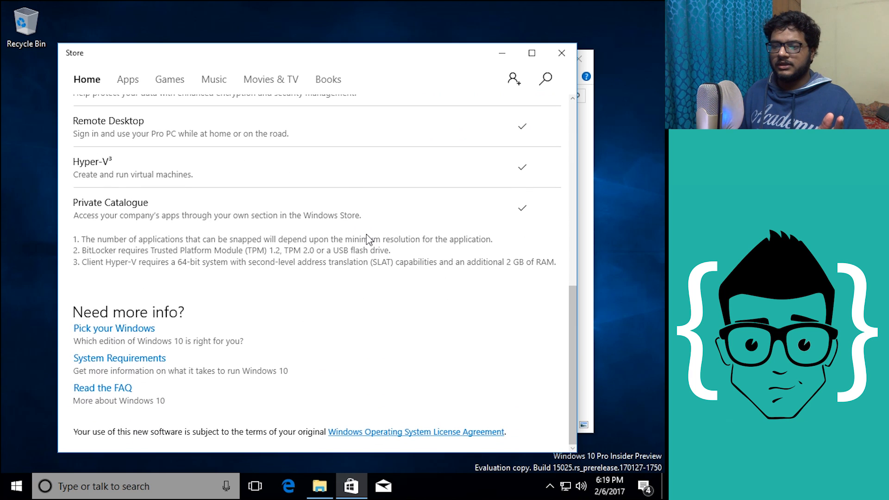
{"action": "scroll", "scroll_direction": "up", "scroll_amount": 3}
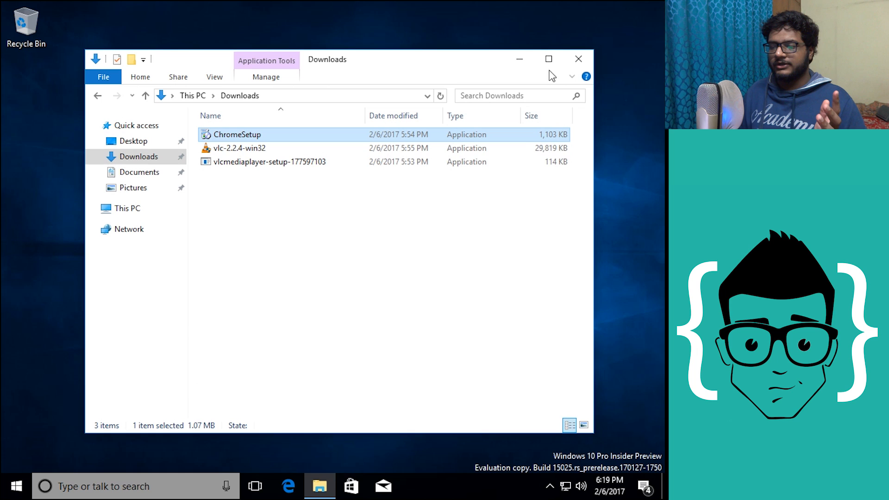
{"action": "mouse_move", "coordinate": [305, 156]}
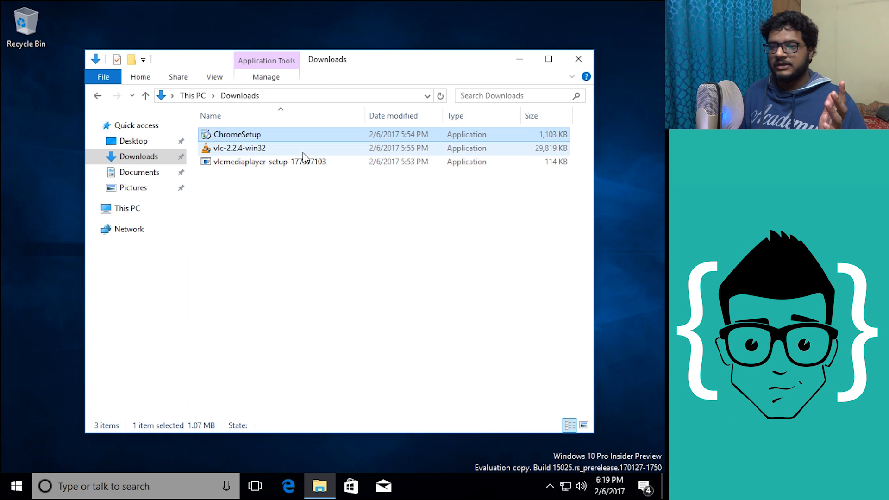
{"action": "mouse_move", "coordinate": [393, 242]}
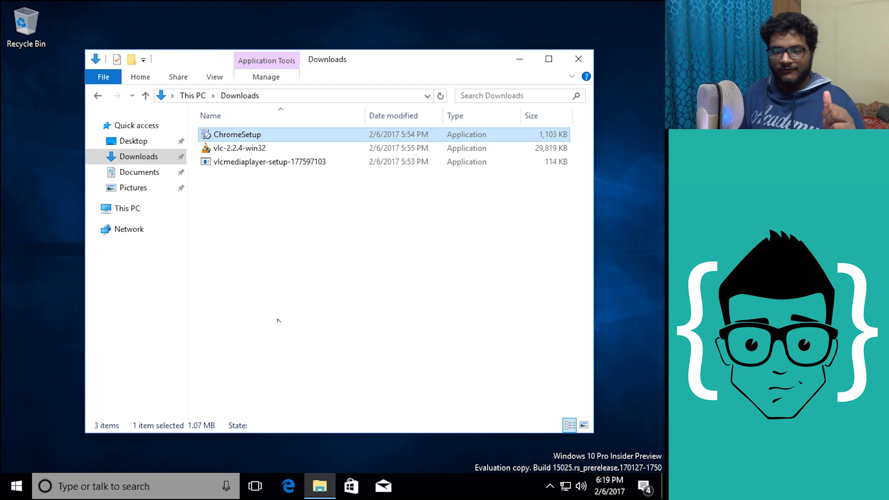
{"action": "left_click", "coordinate": [17, 483]}
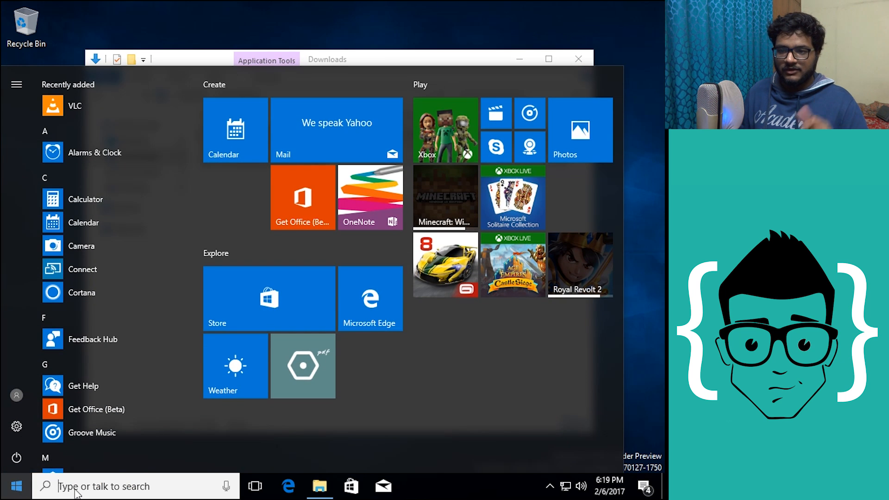
Step: Launch the VLC Store app from Start and open the Store alongside it
{"action": "left_click", "coordinate": [75, 106]}
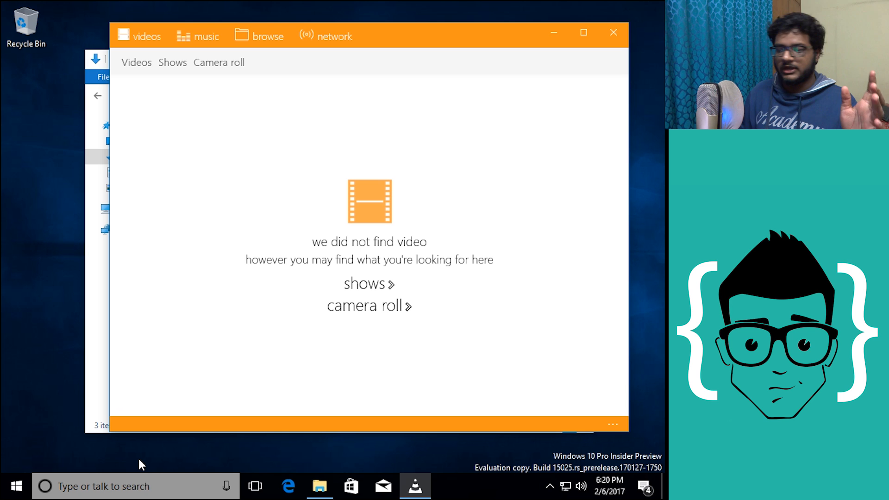
{"action": "left_click", "coordinate": [348, 485]}
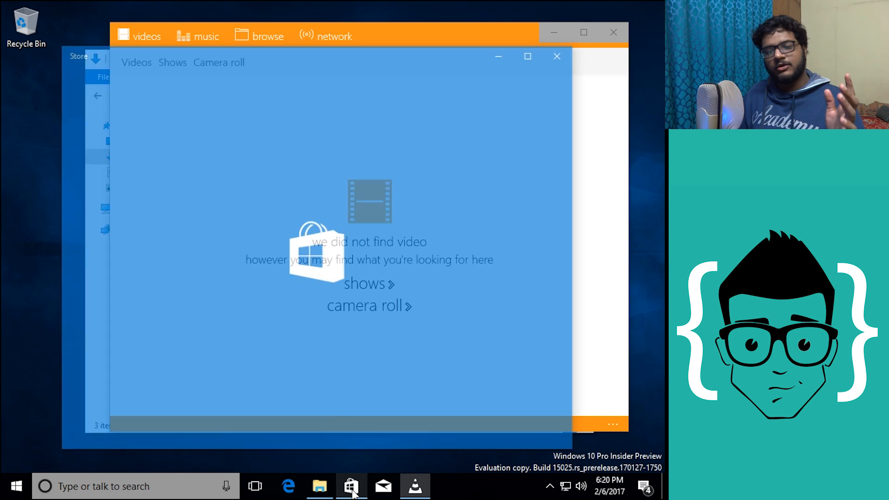
{"action": "left_click", "coordinate": [348, 486]}
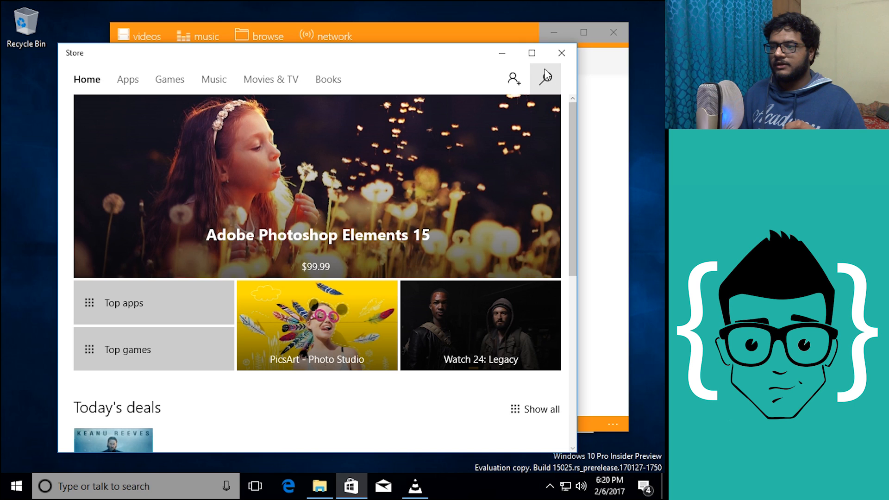
Step: Bring the VLC player showing 'no videos found' to the front, then close it
{"action": "left_click", "coordinate": [561, 53]}
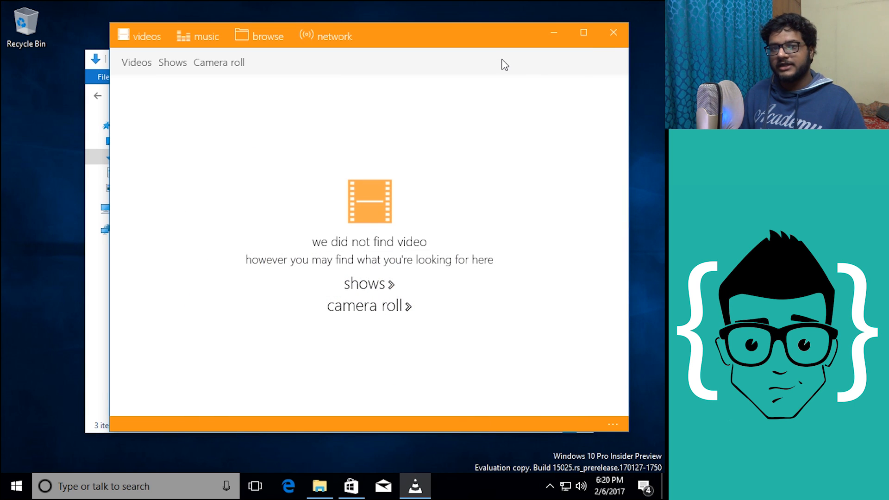
{"action": "mouse_move", "coordinate": [604, 33]}
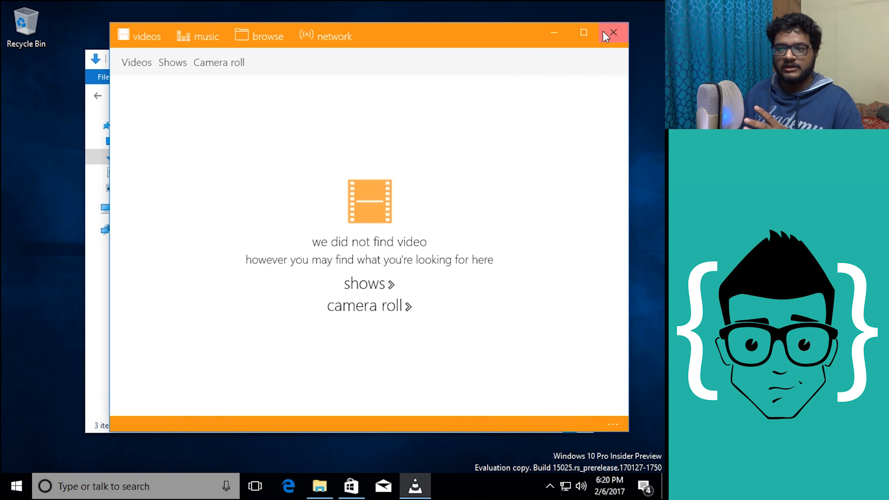
{"action": "left_click", "coordinate": [613, 32]}
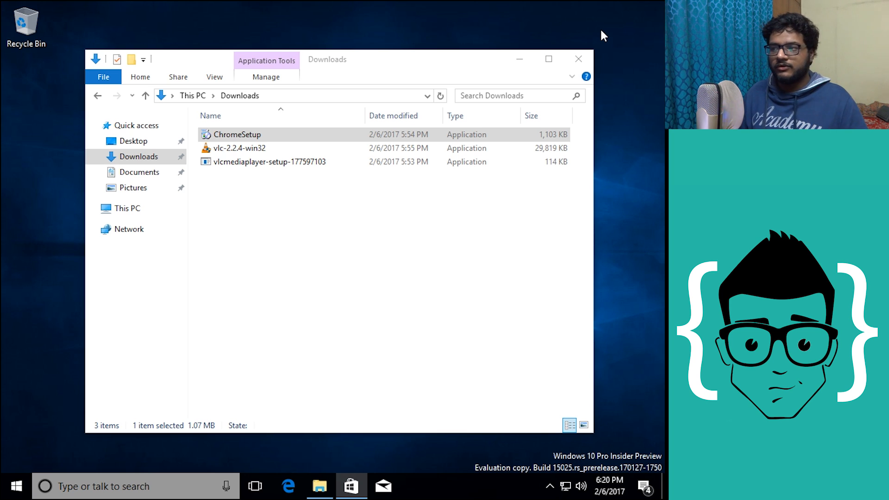
{"action": "mouse_move", "coordinate": [652, 7]}
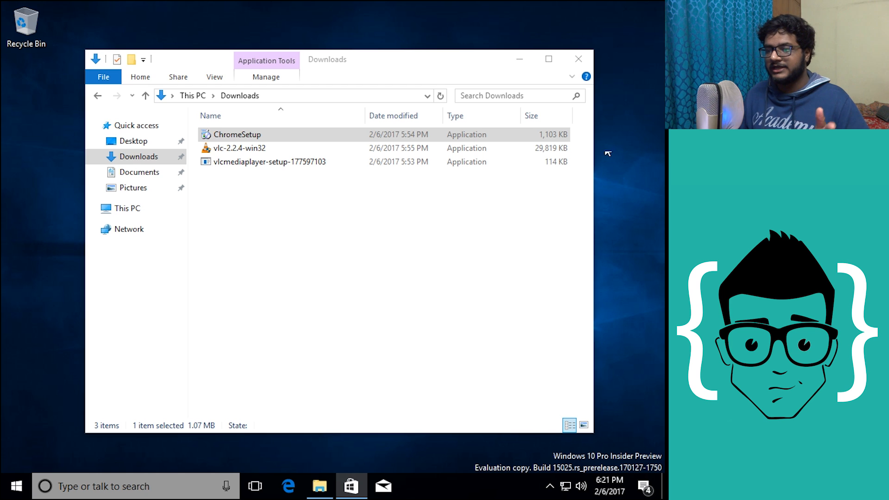
Step: Restore the Downloads window and run the vlcmediaplayer-setup-177597103 installer, which disappears leaving the desktop
{"action": "left_click", "coordinate": [578, 58]}
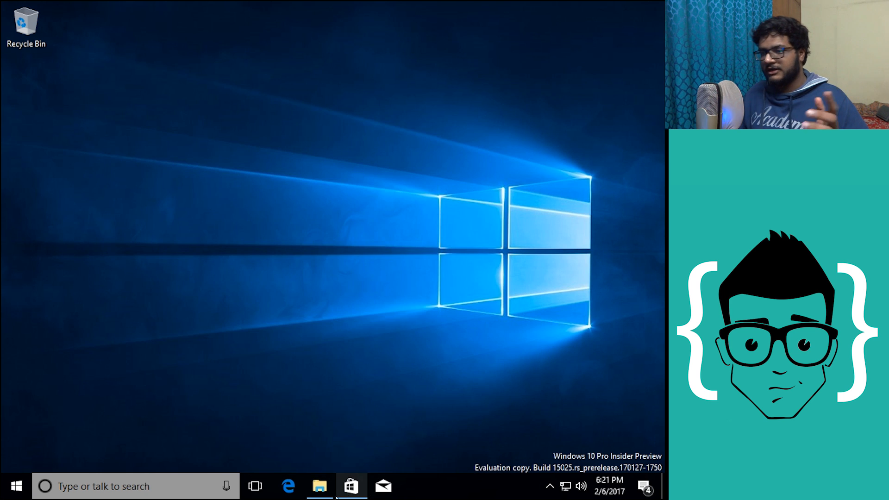
{"action": "left_click", "coordinate": [318, 486]}
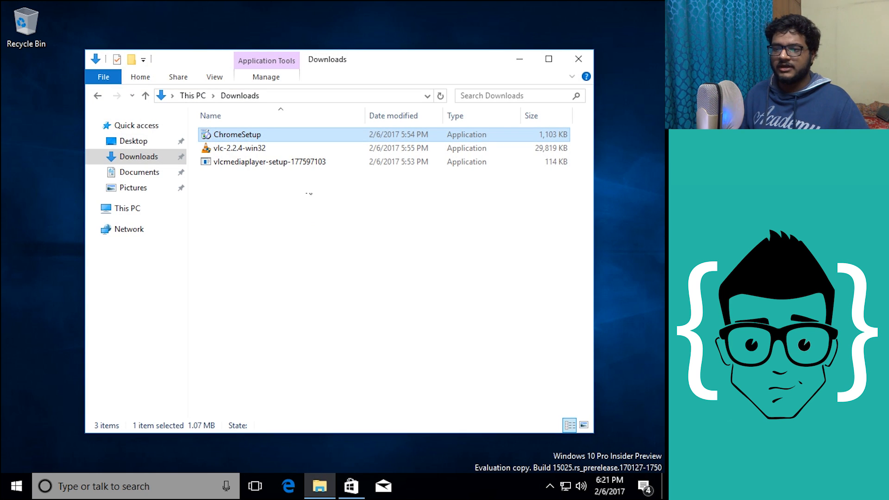
{"action": "left_click", "coordinate": [294, 161]}
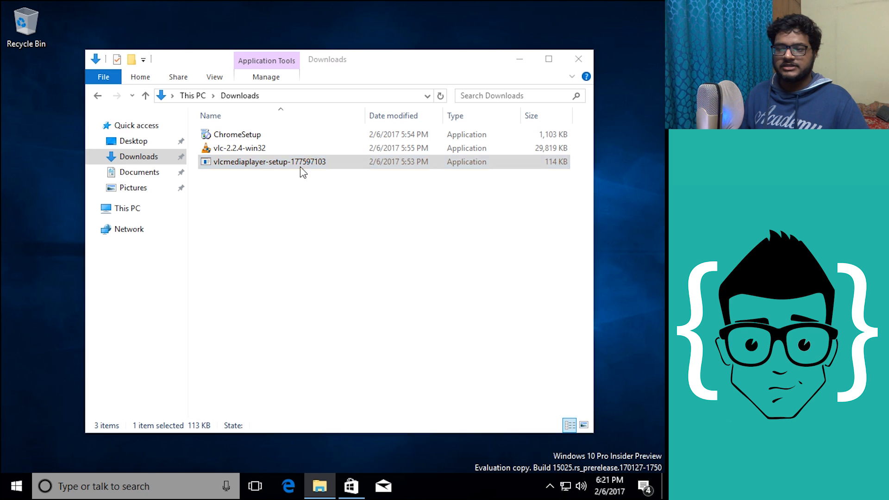
{"action": "double_click", "coordinate": [265, 161]}
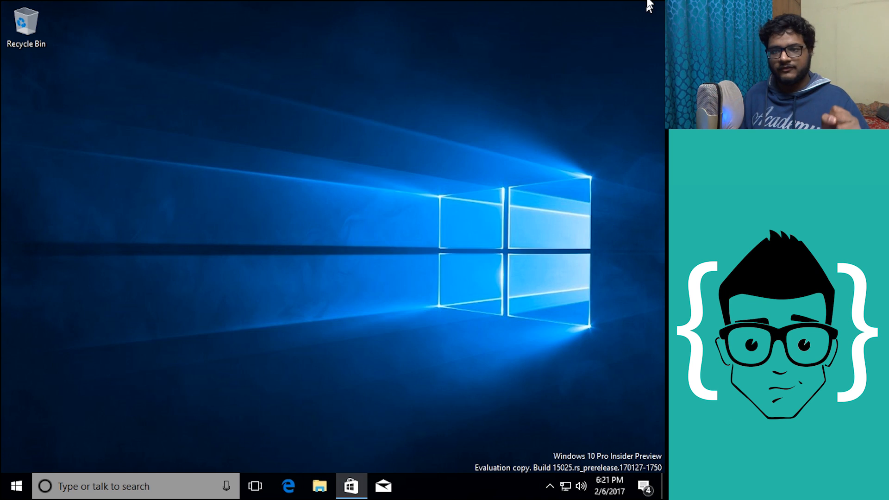
{"action": "mouse_move", "coordinate": [400, 298]}
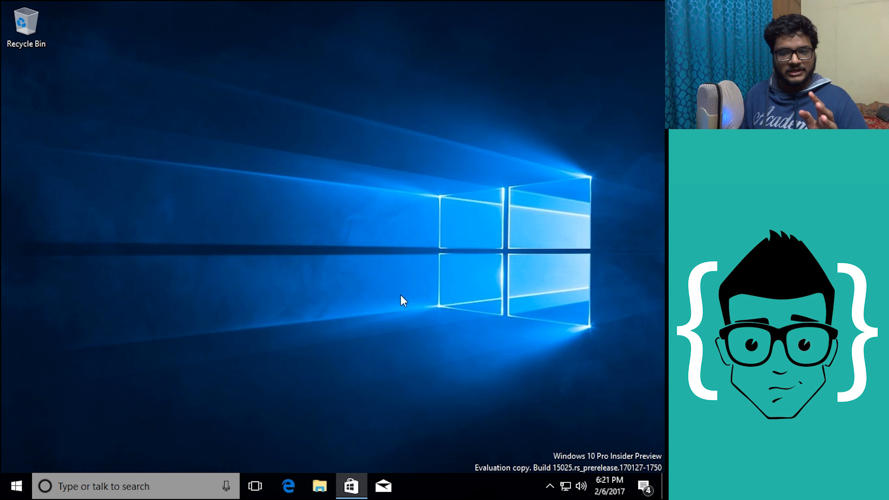
{"action": "left_click", "coordinate": [17, 483]}
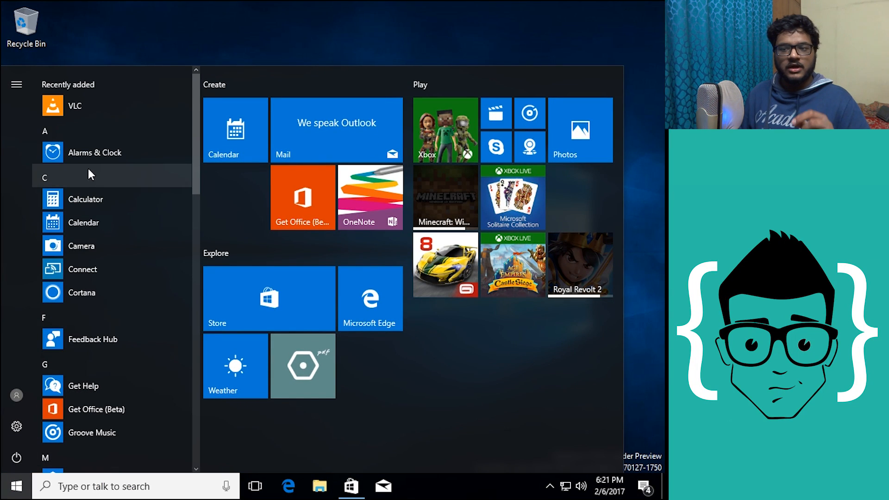
{"action": "left_click", "coordinate": [94, 152]}
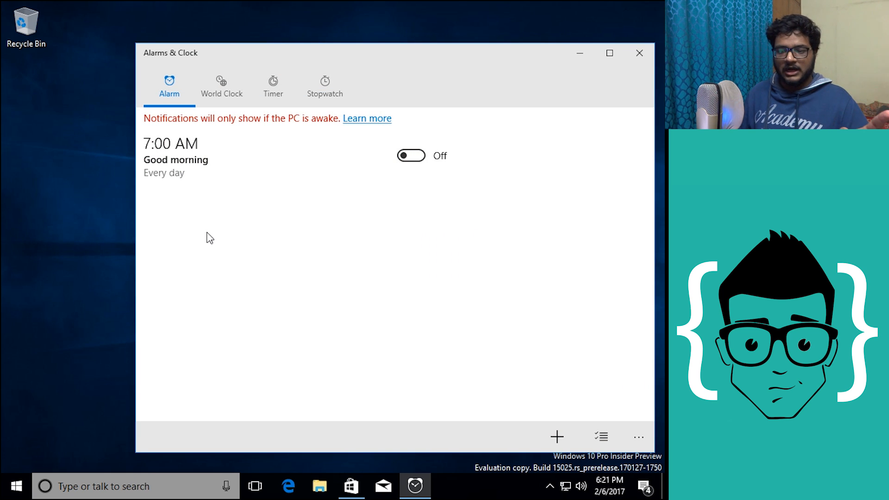
{"action": "left_click", "coordinate": [17, 484]}
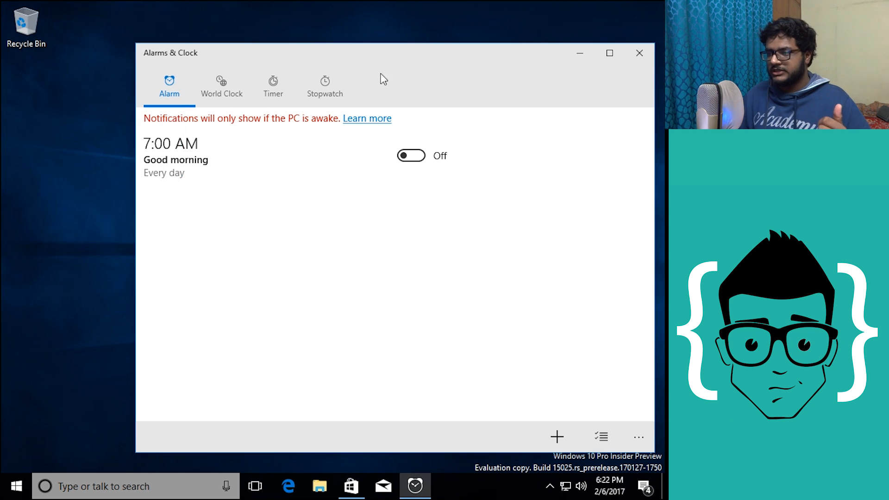
{"action": "left_click", "coordinate": [638, 52]}
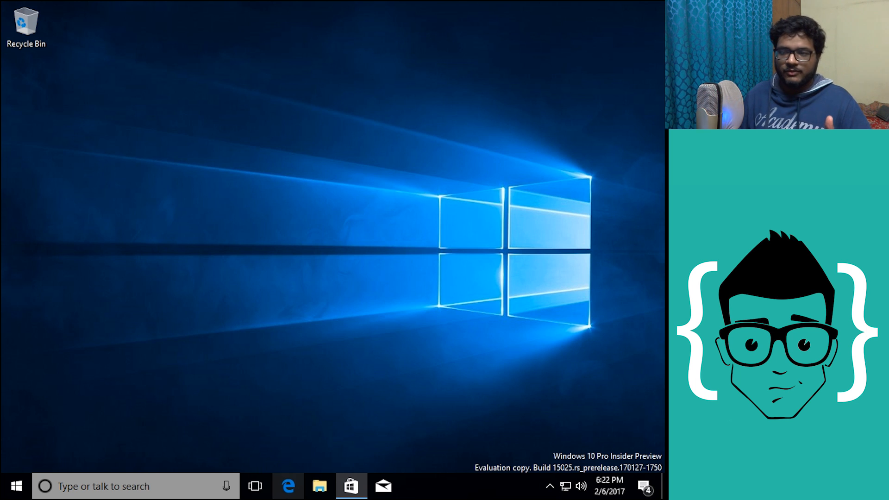
Step: Open the Store maximized and browse the Movies & TV section's new movies
{"action": "left_click", "coordinate": [350, 486]}
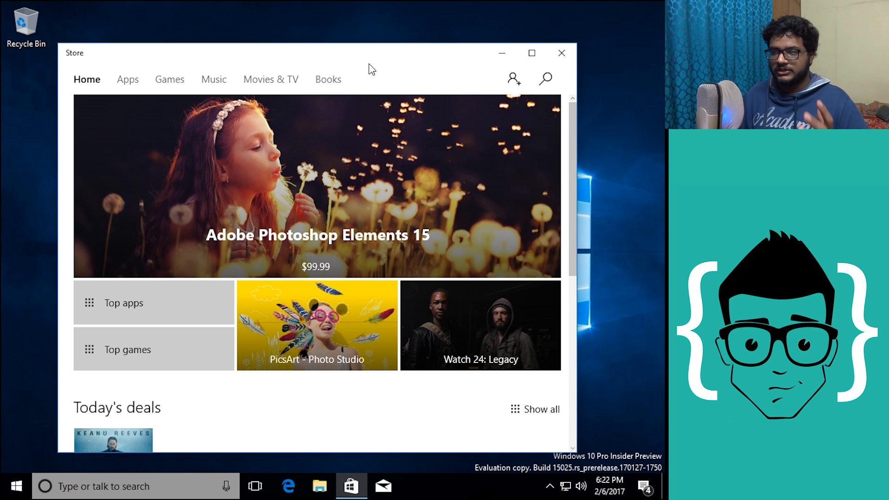
{"action": "left_click", "coordinate": [532, 52]}
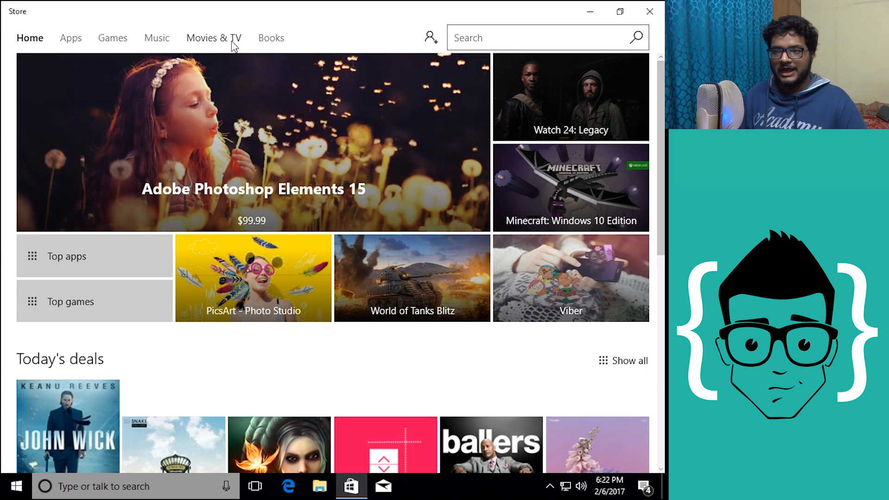
{"action": "left_click", "coordinate": [215, 37]}
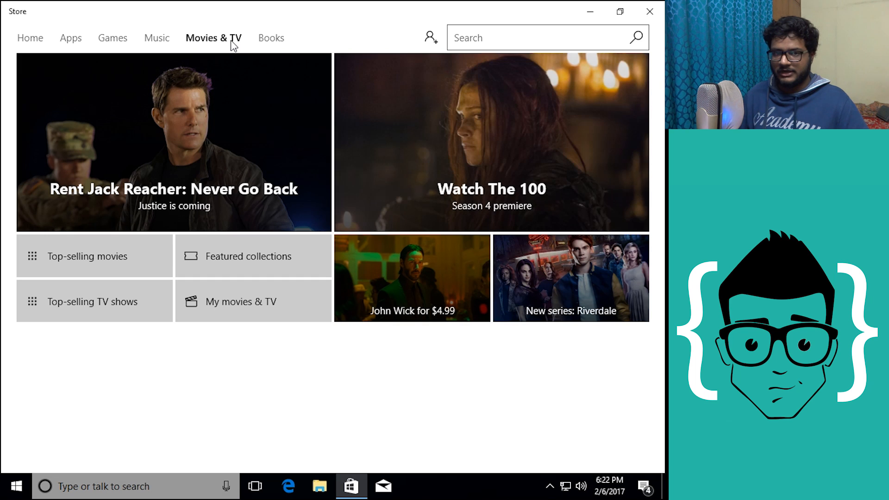
{"action": "scroll", "scroll_direction": "down", "scroll_amount": 3}
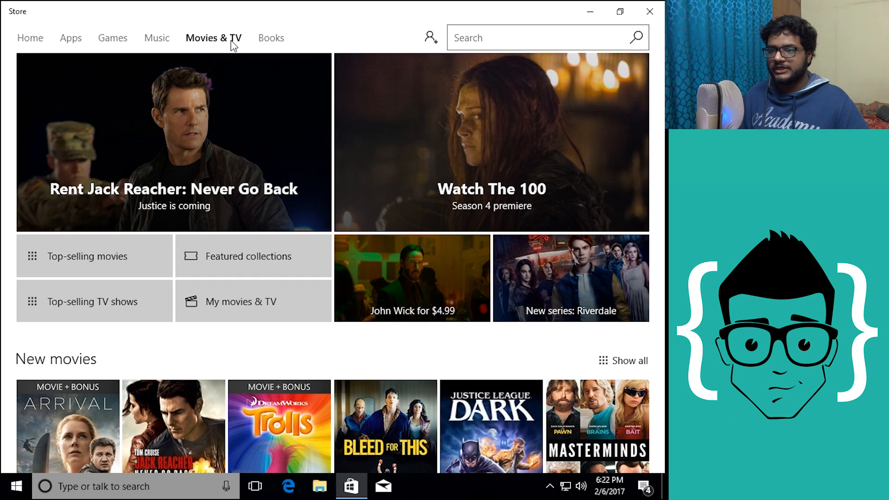
Step: Browse the Store's Books, Apps and Games sections in turn
{"action": "left_click", "coordinate": [270, 38]}
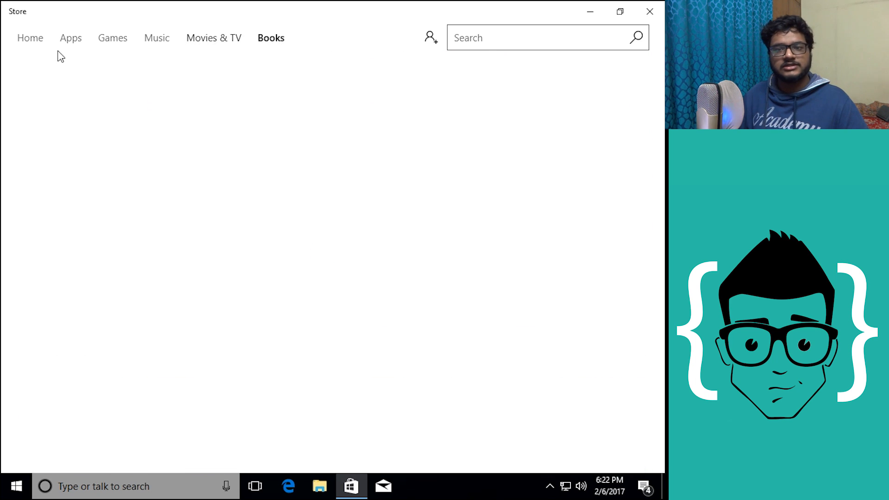
{"action": "left_click", "coordinate": [71, 37]}
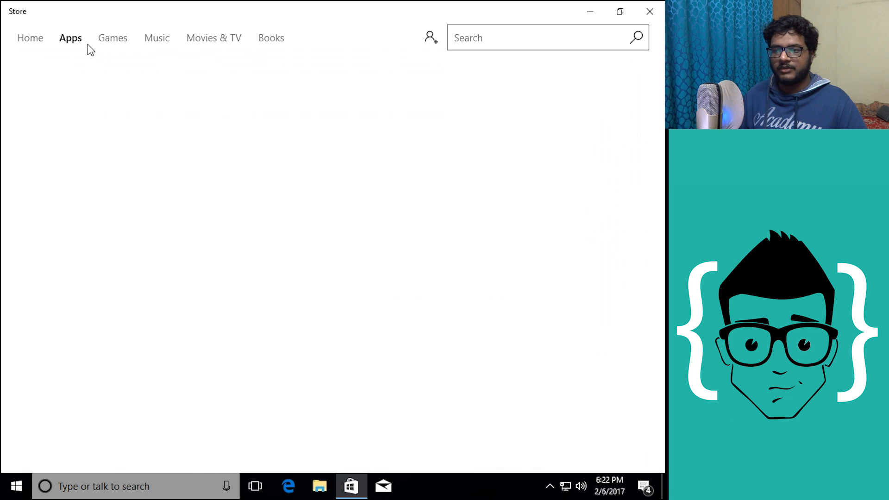
{"action": "left_click", "coordinate": [113, 38]}
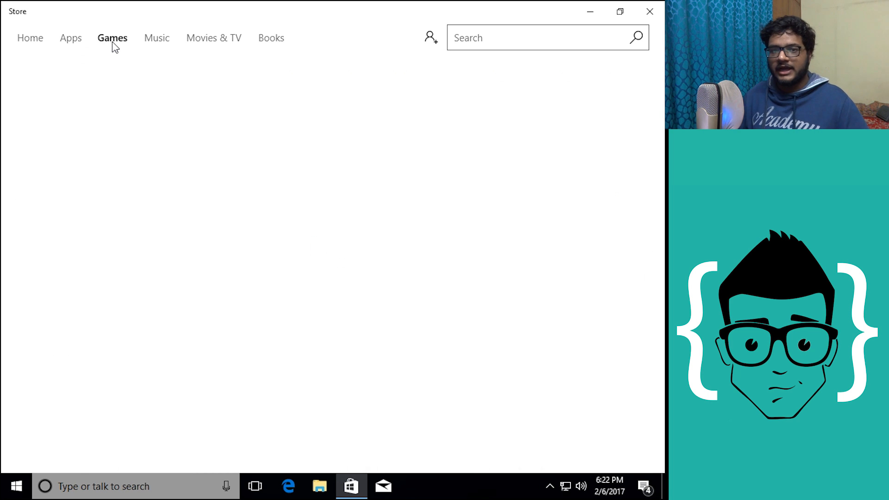